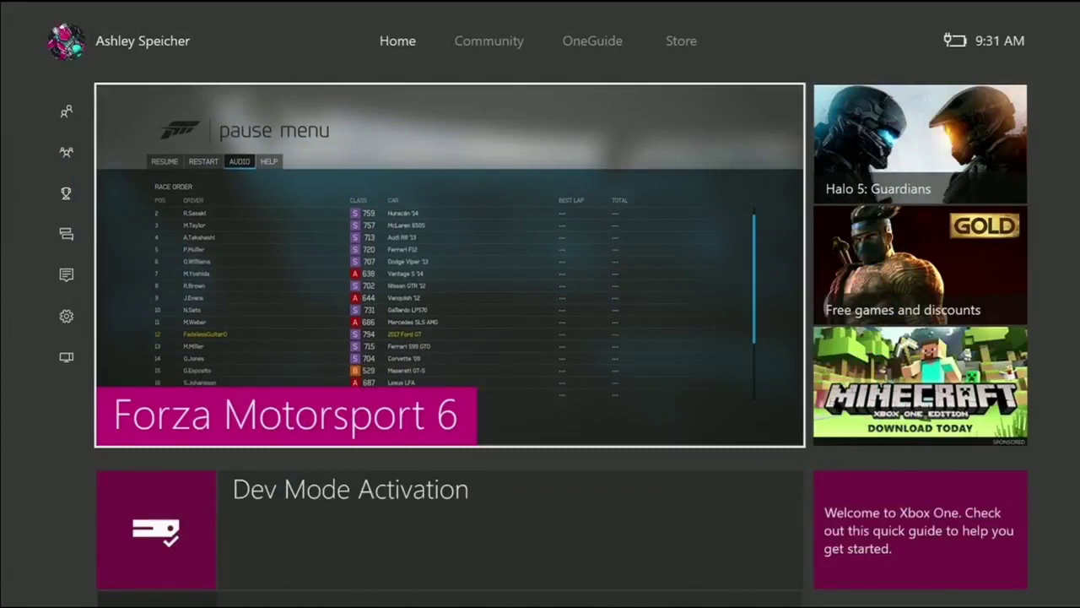
Scroll the Xbox Home screen down to the Dev Mode Activation tile
scroll("down", 3)
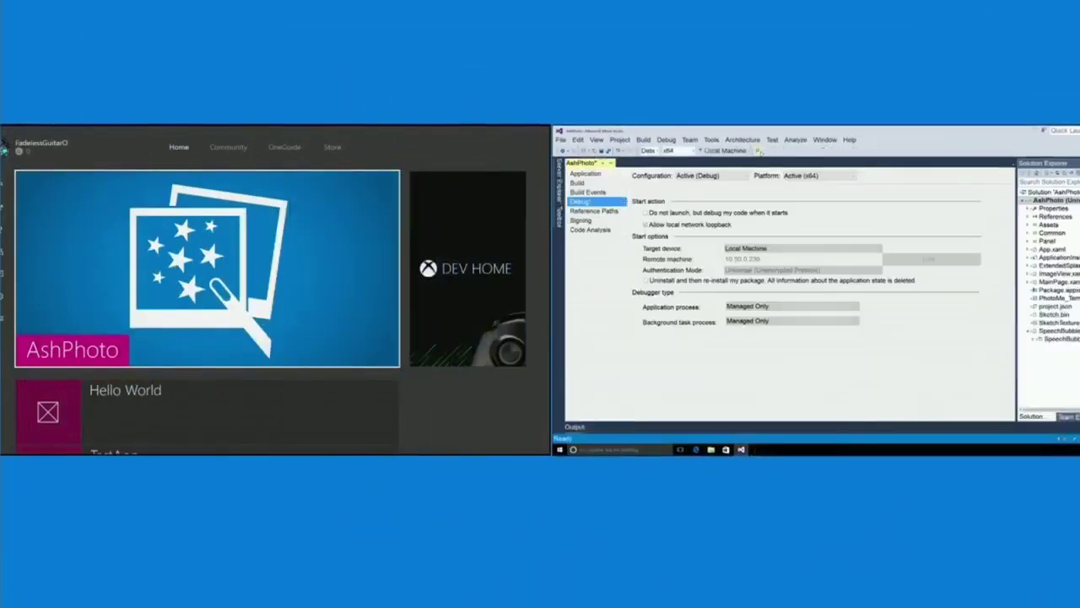
Set the Target device to Remote Machine and select the remote machine address for replacement
left_click(801, 247)
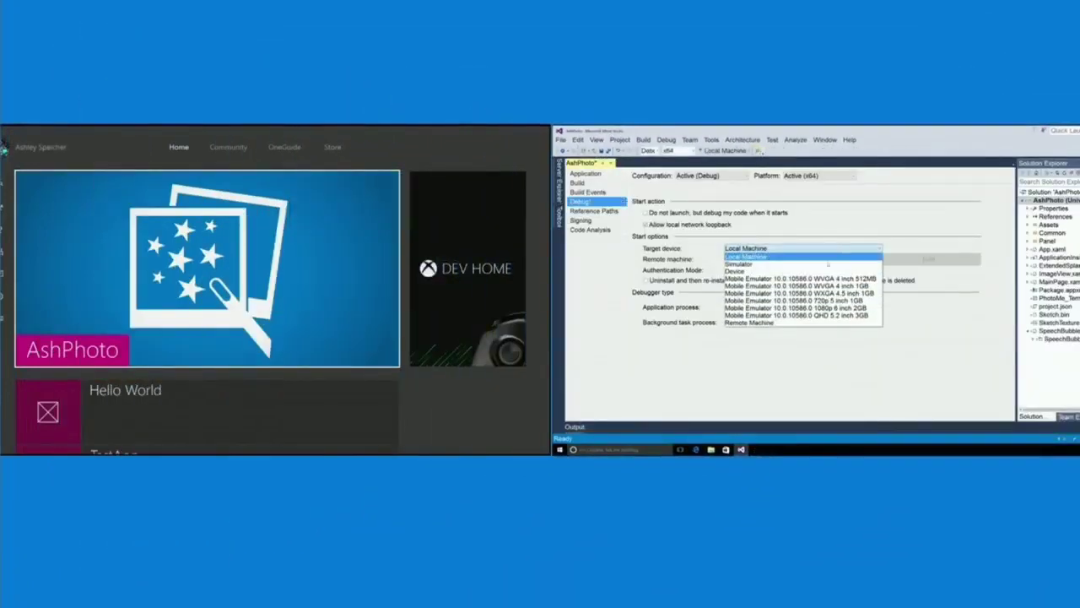
left_click(746, 323)
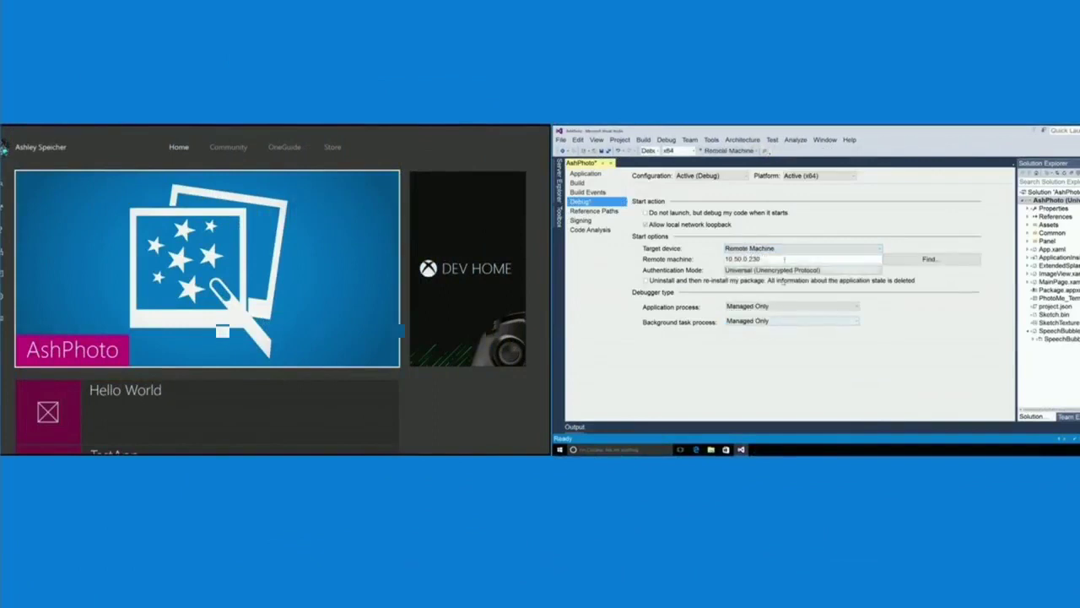
triple_click(742, 259)
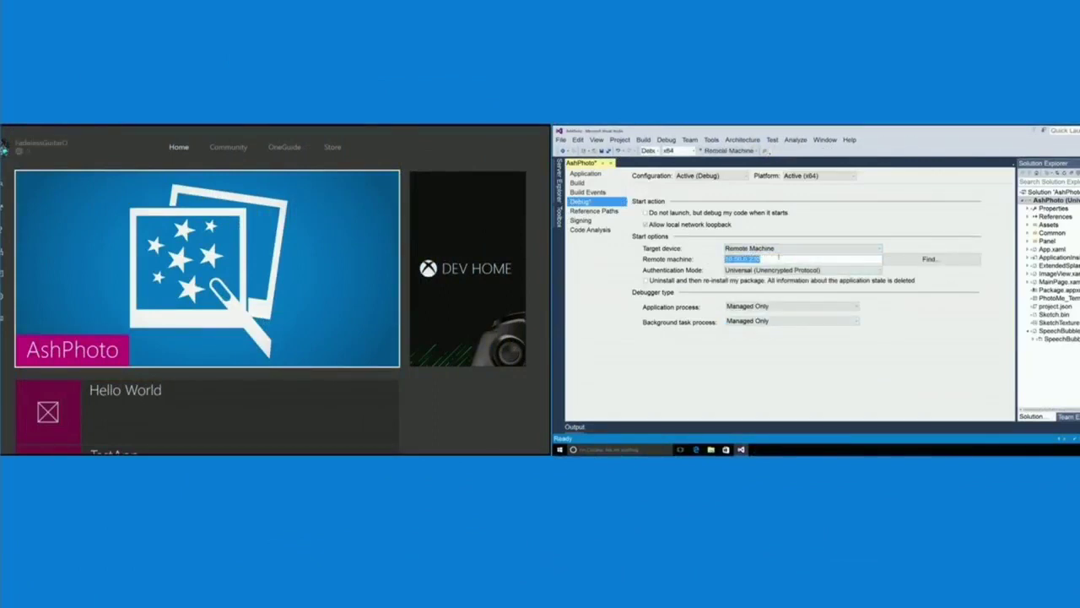